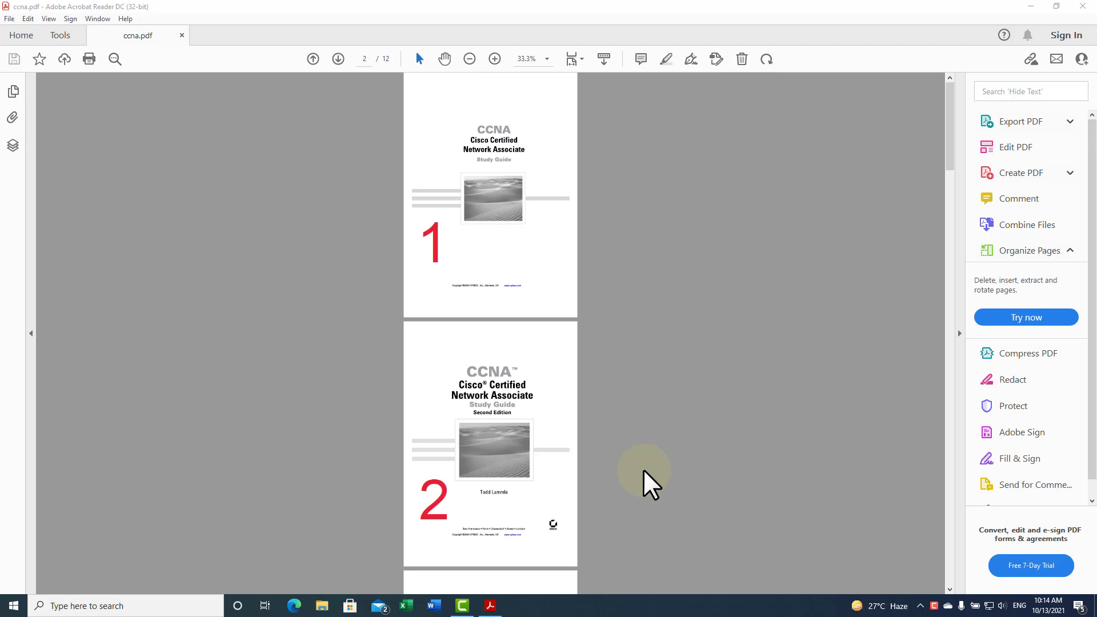
{"action": "mouse_move", "coordinate": [555, 400]}
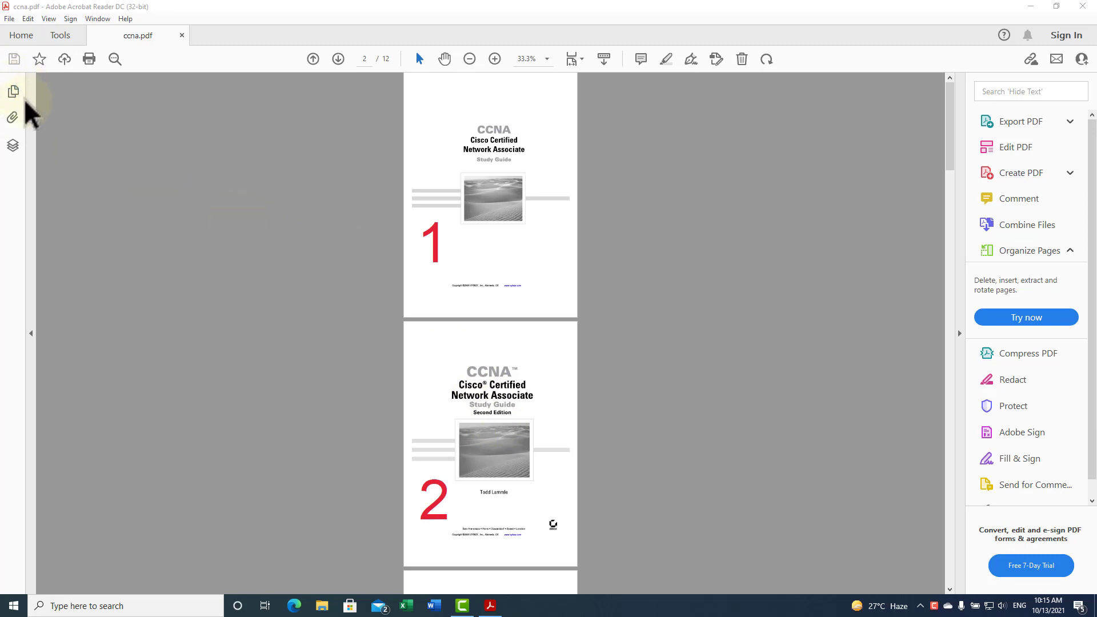
Show the page thumbnails panel and scroll through the document pages
{"action": "left_click", "coordinate": [13, 92]}
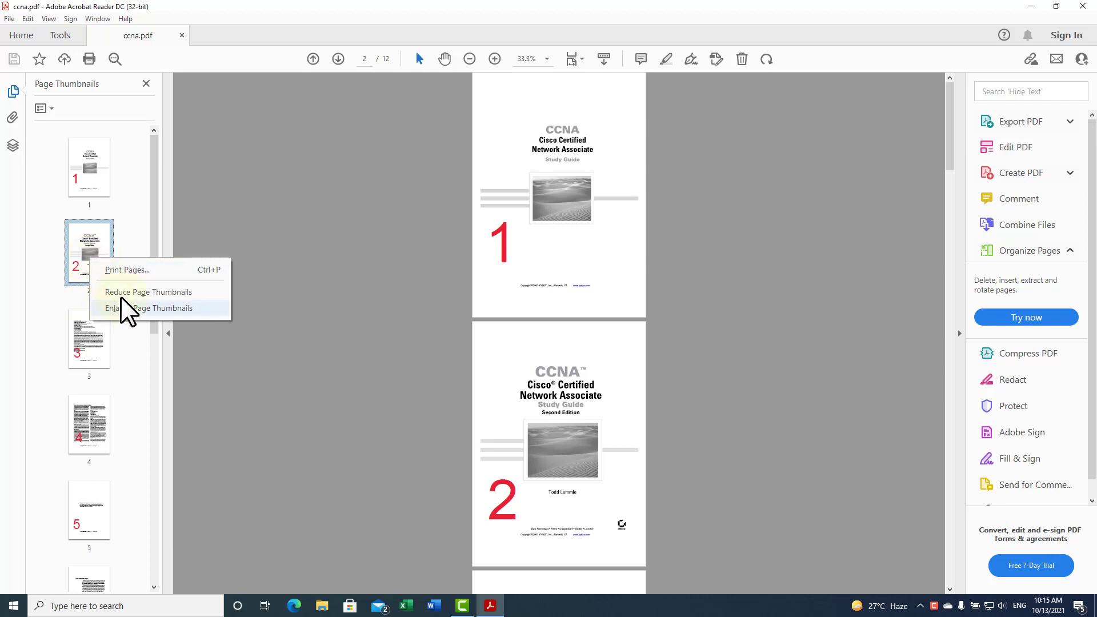
{"action": "mouse_move", "coordinate": [159, 315]}
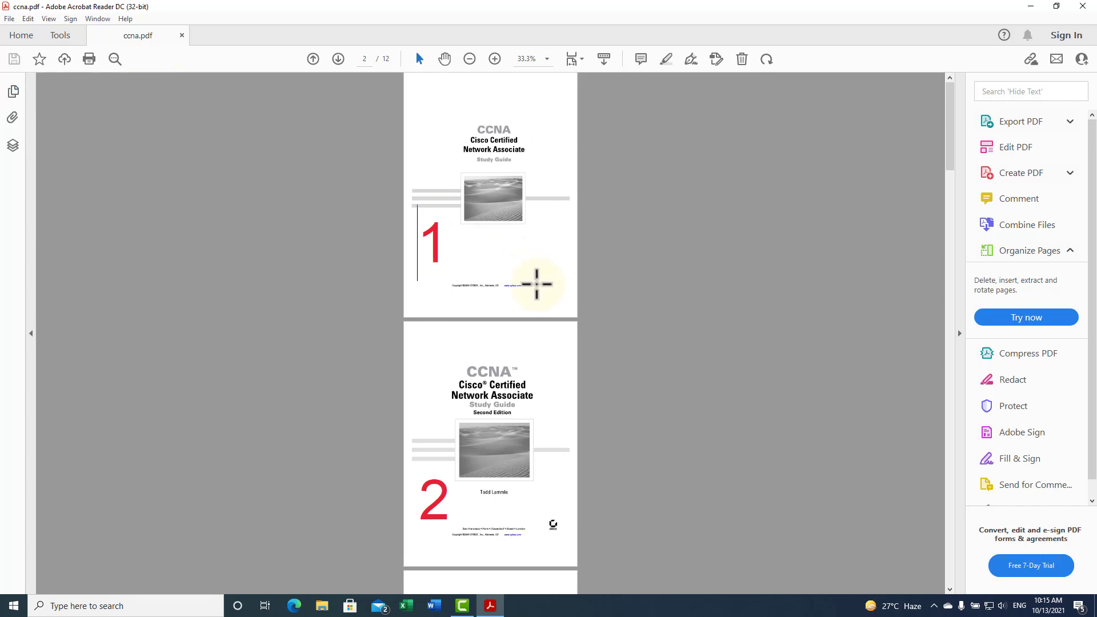
{"action": "scroll", "scroll_direction": "down", "scroll_amount": 3}
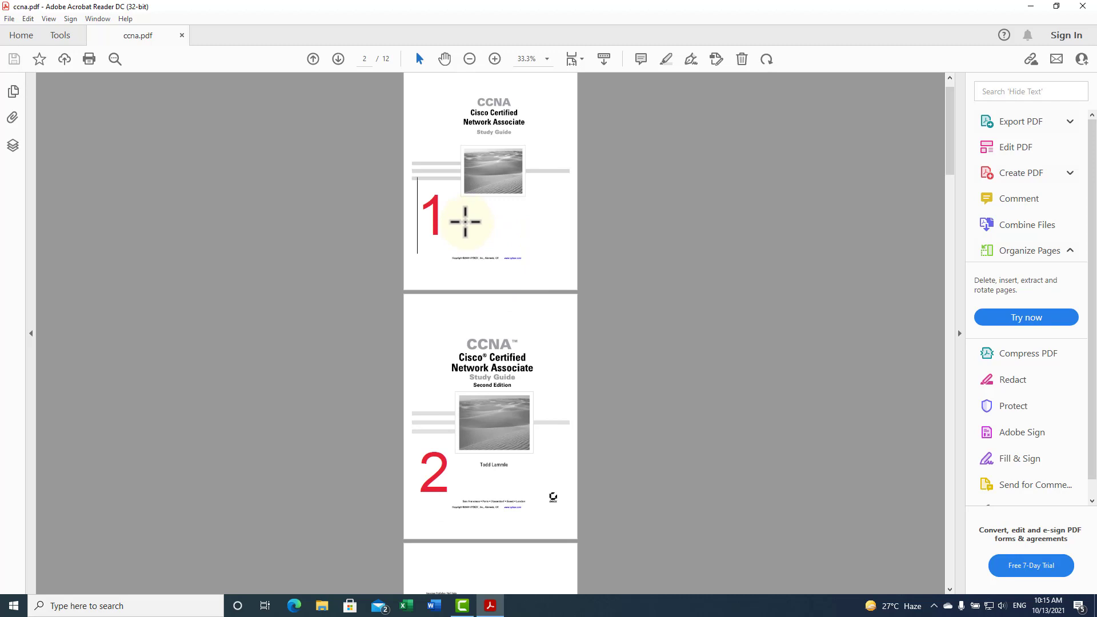
{"action": "scroll", "scroll_direction": "down", "scroll_amount": 3}
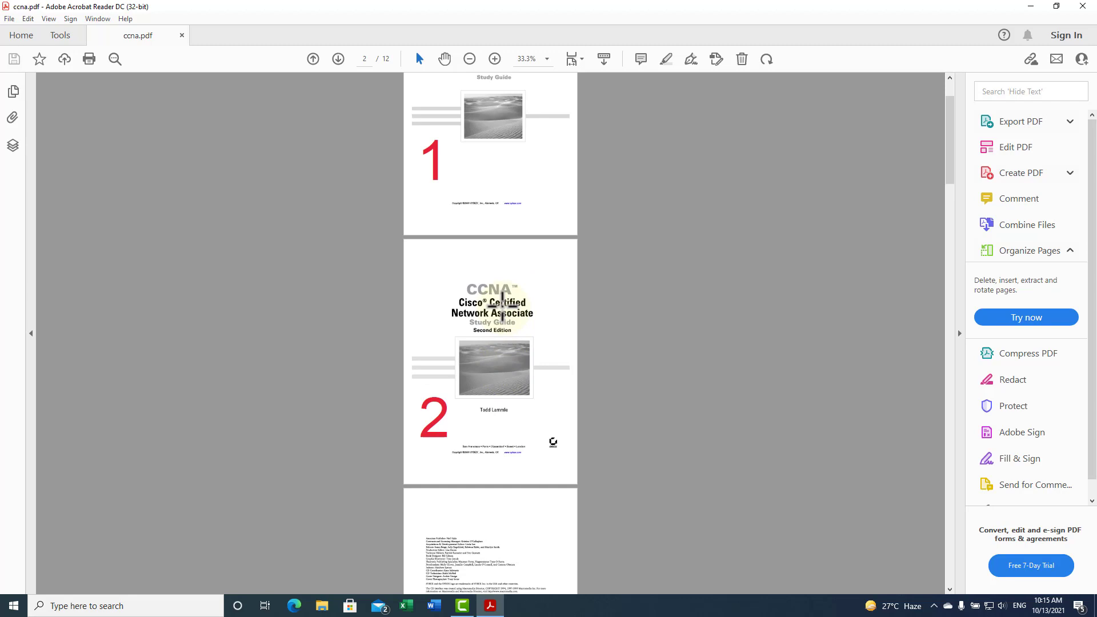
{"action": "scroll", "scroll_direction": "down", "scroll_amount": 3}
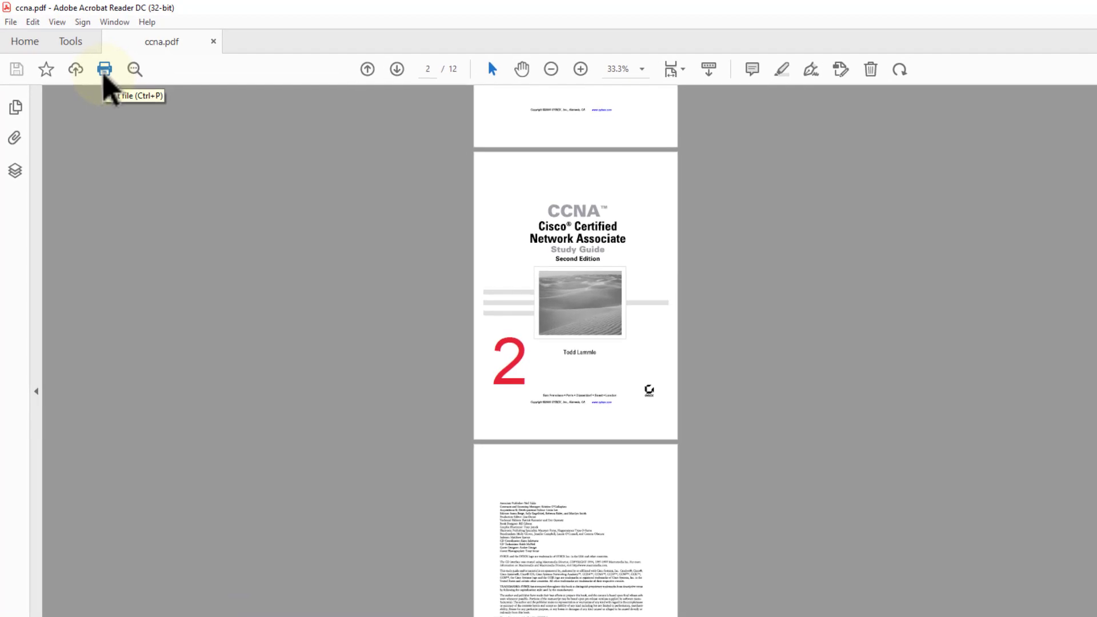
Set up printing to Microsoft Print to PDF with a custom range of pages 1-3
{"action": "left_click", "coordinate": [9, 22]}
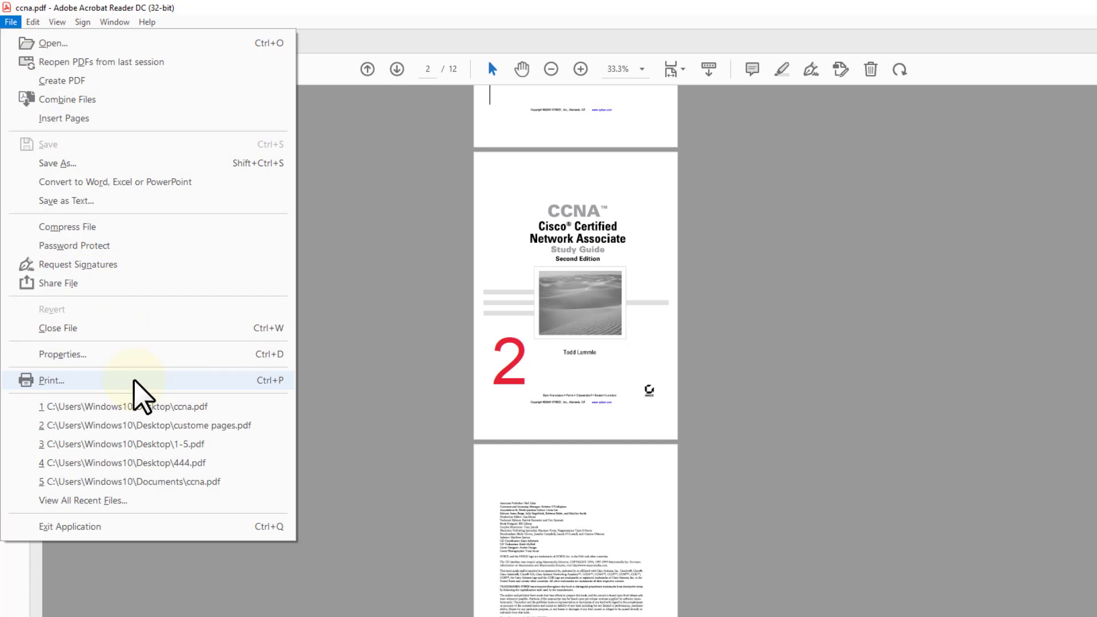
{"action": "left_click", "coordinate": [51, 380]}
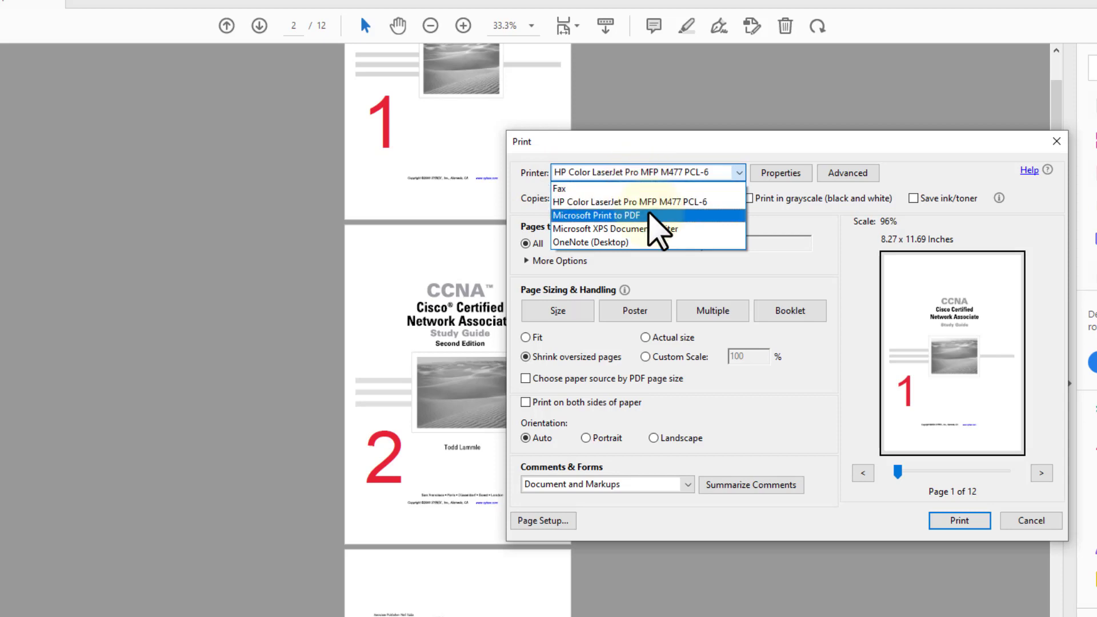
{"action": "left_click", "coordinate": [596, 215]}
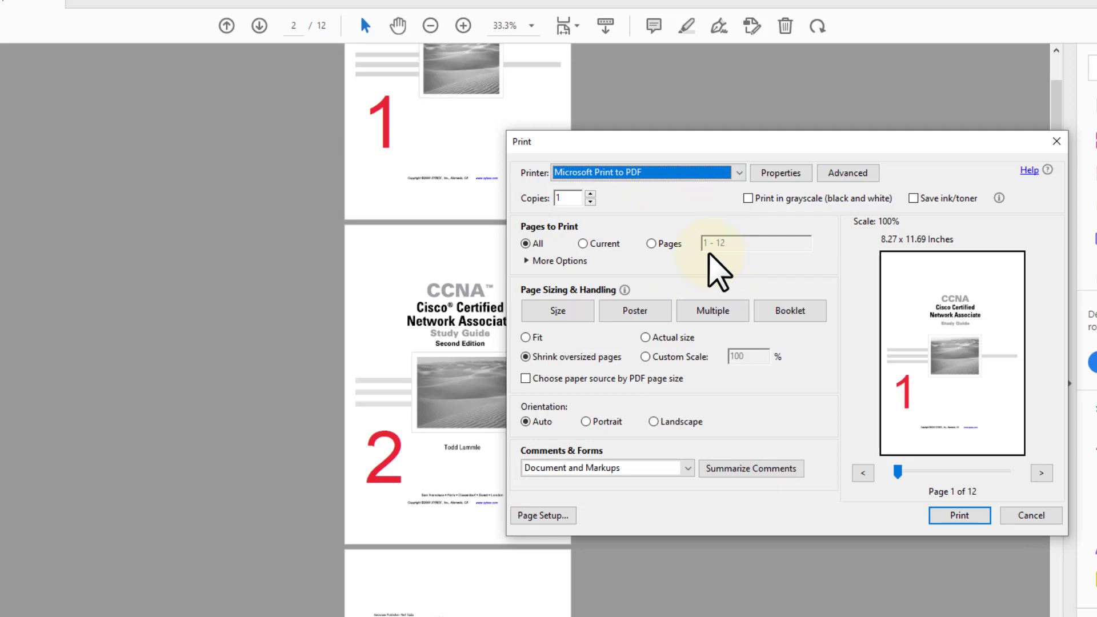
{"action": "left_click", "coordinate": [649, 244]}
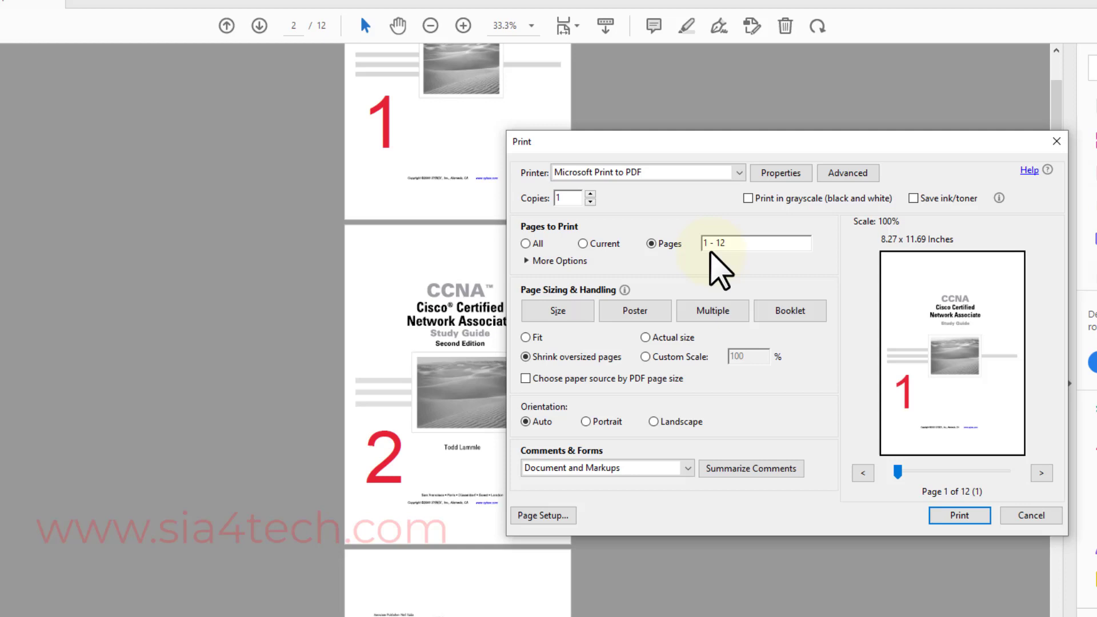
{"action": "key", "text": "Backspace"}
{"action": "type", "text": "3"}
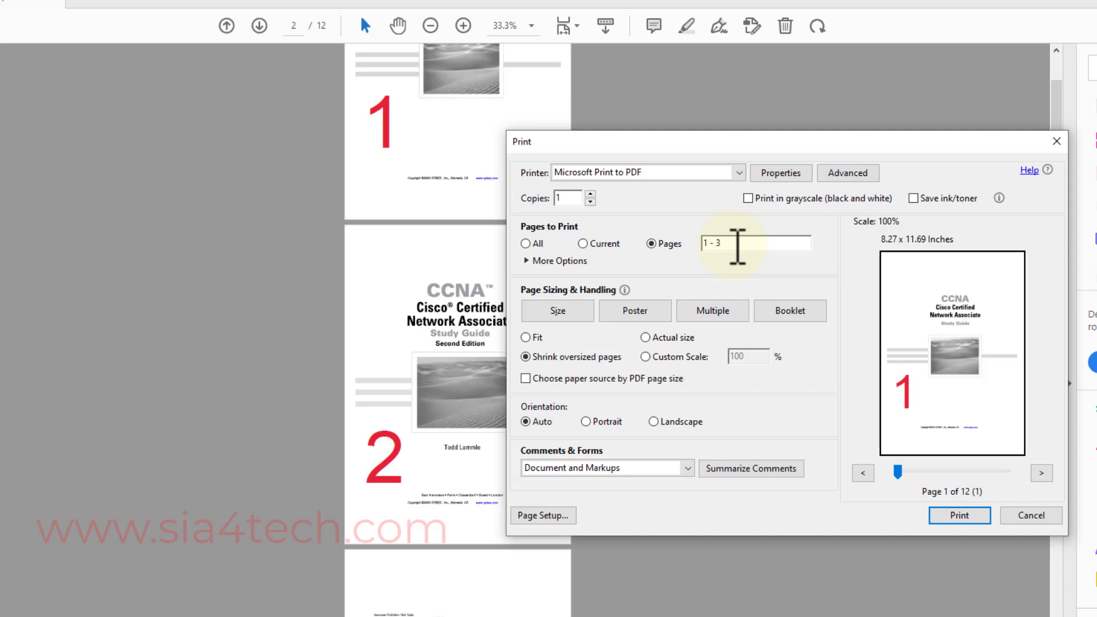
{"action": "mouse_move", "coordinate": [731, 271]}
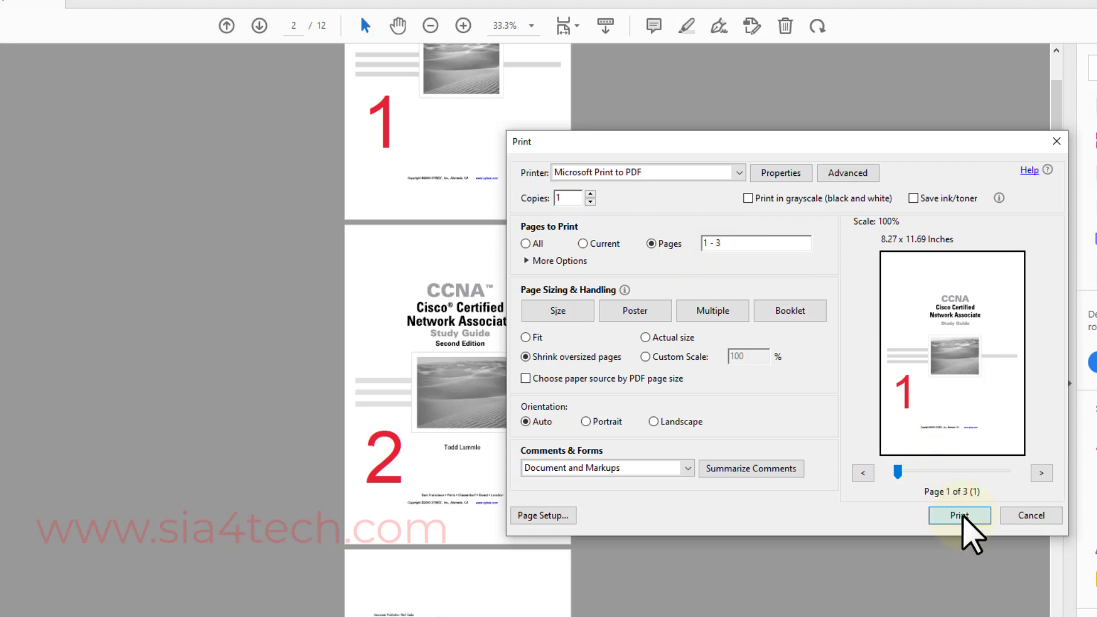
Print pages 1-3 and save the output on the Desktop as '1-3 pages'
{"action": "left_click", "coordinate": [960, 515]}
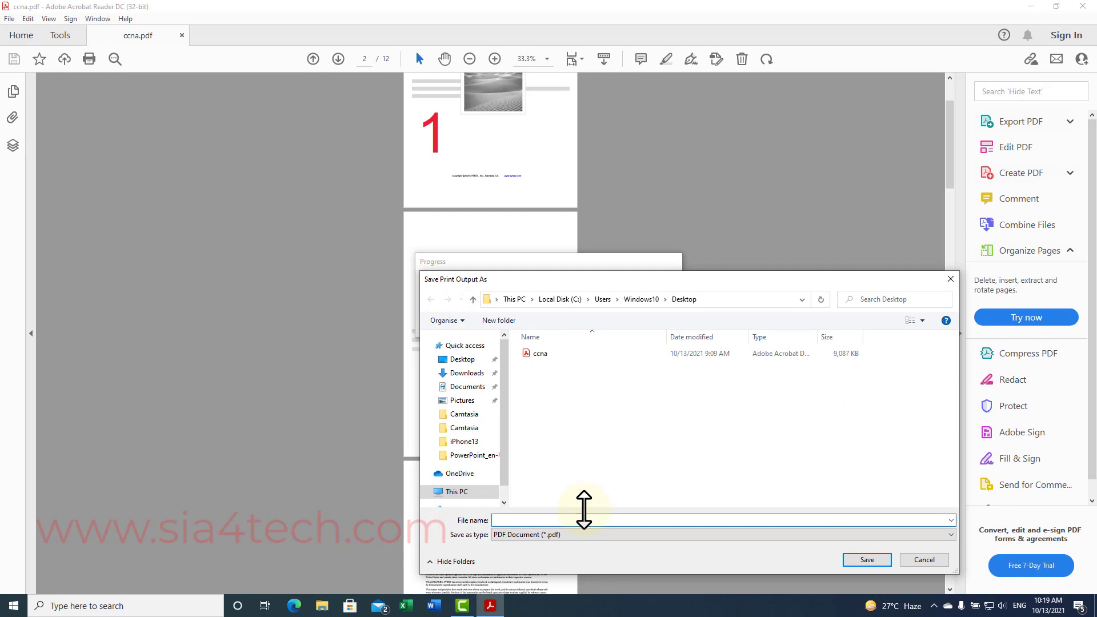
{"action": "type", "text": "1-3 page"}
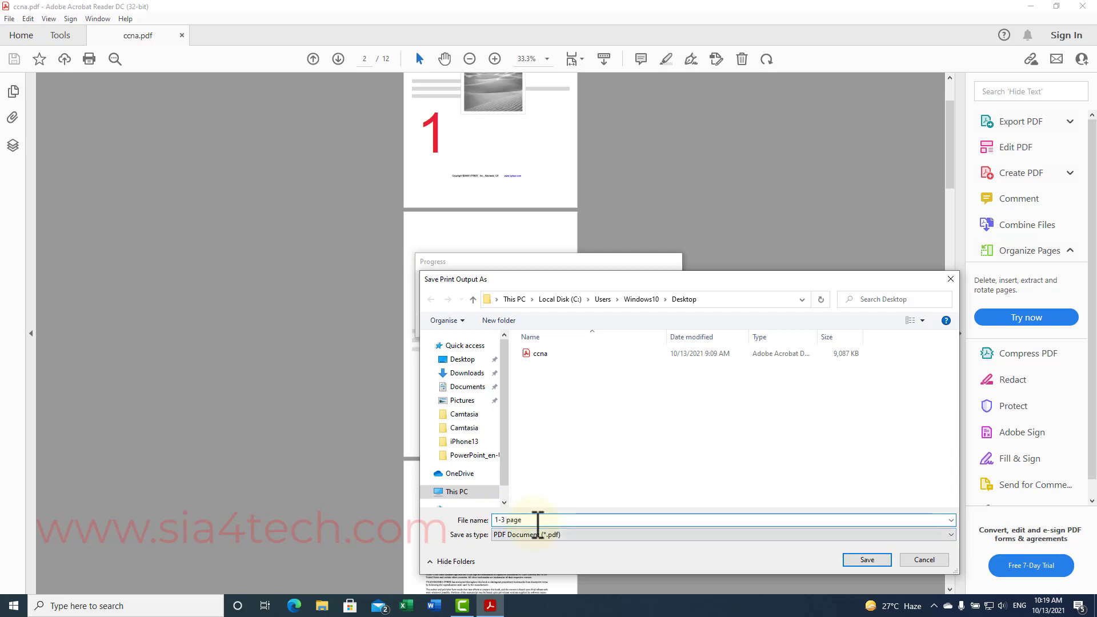
{"action": "left_click", "coordinate": [867, 559]}
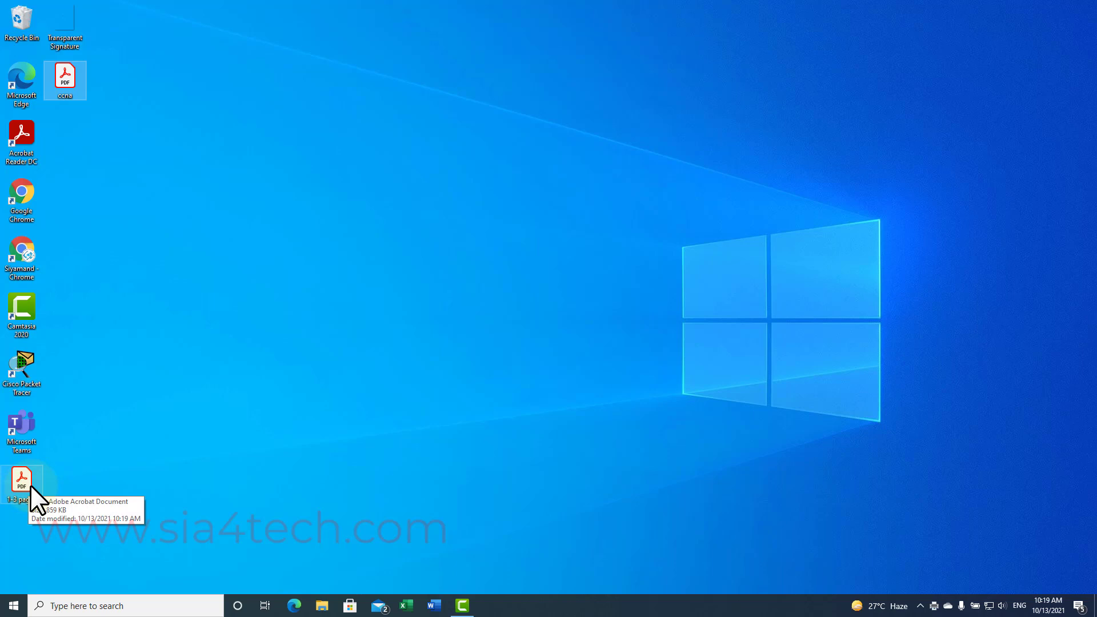
{"action": "double_click", "coordinate": [21, 480]}
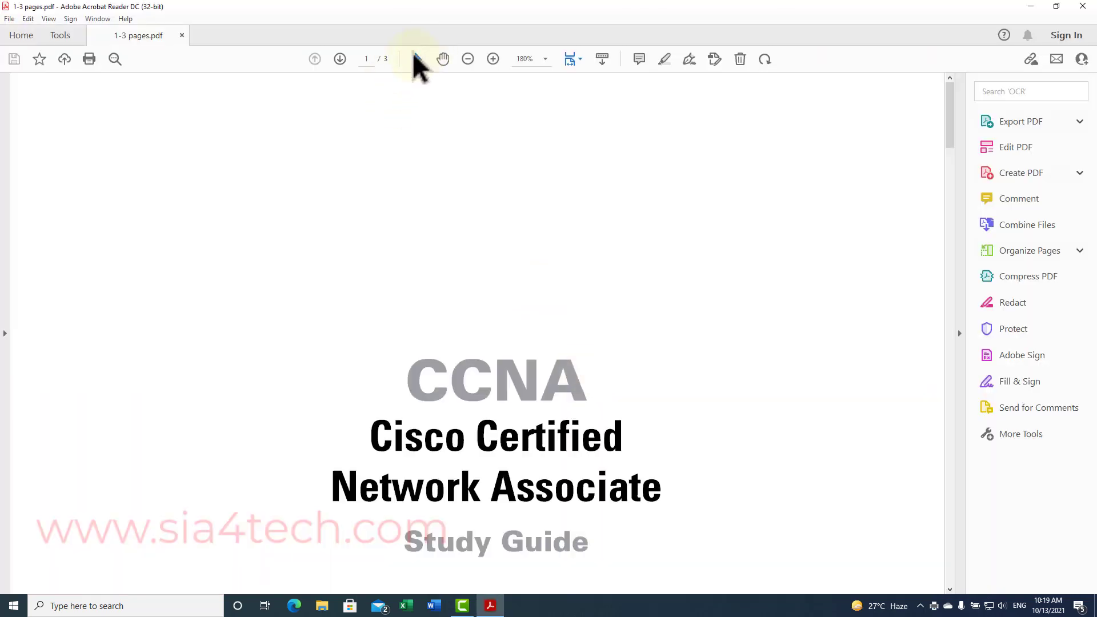
{"action": "left_click", "coordinate": [468, 59]}
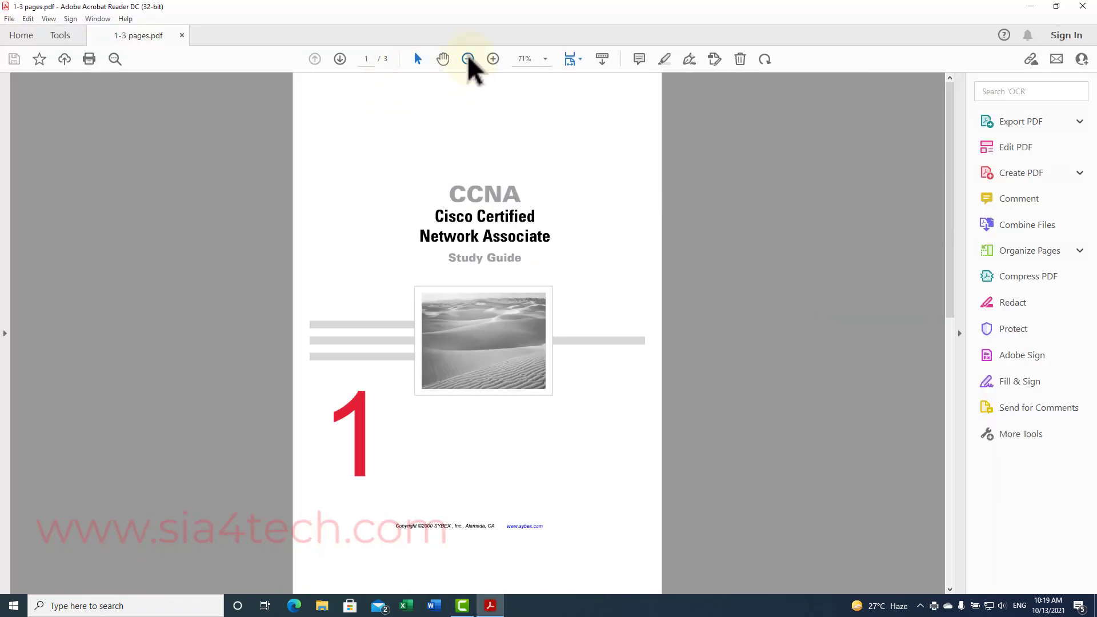
{"action": "left_click", "coordinate": [467, 58]}
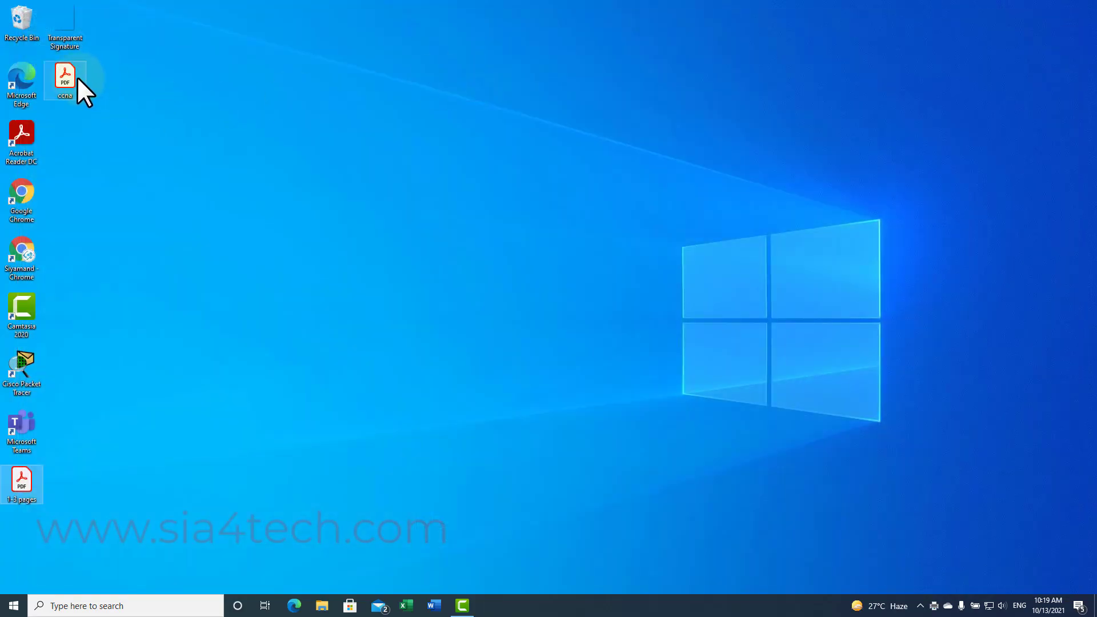
Reopen ccna.pdf, adjust the zoom, and bring up its Print dialog
{"action": "double_click", "coordinate": [65, 74]}
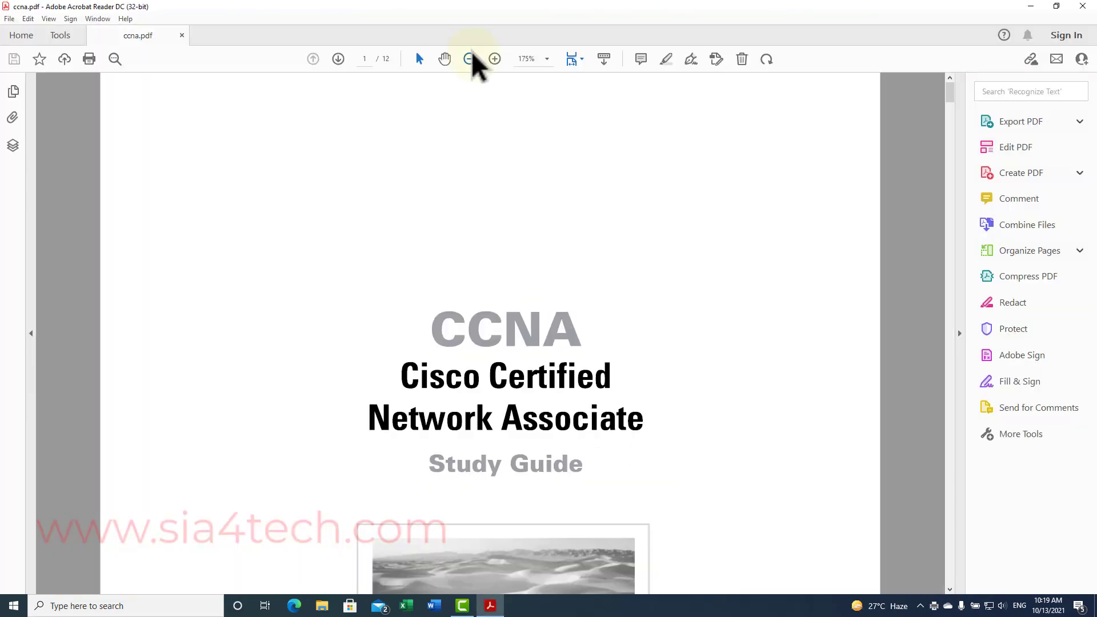
{"action": "left_click", "coordinate": [468, 59]}
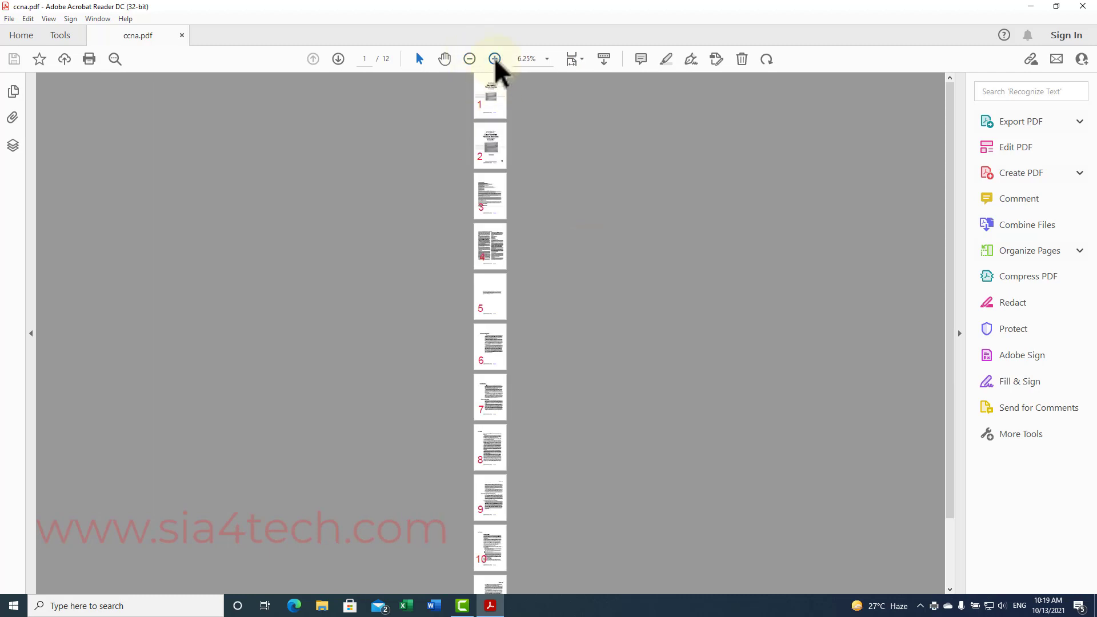
{"action": "left_click", "coordinate": [494, 59]}
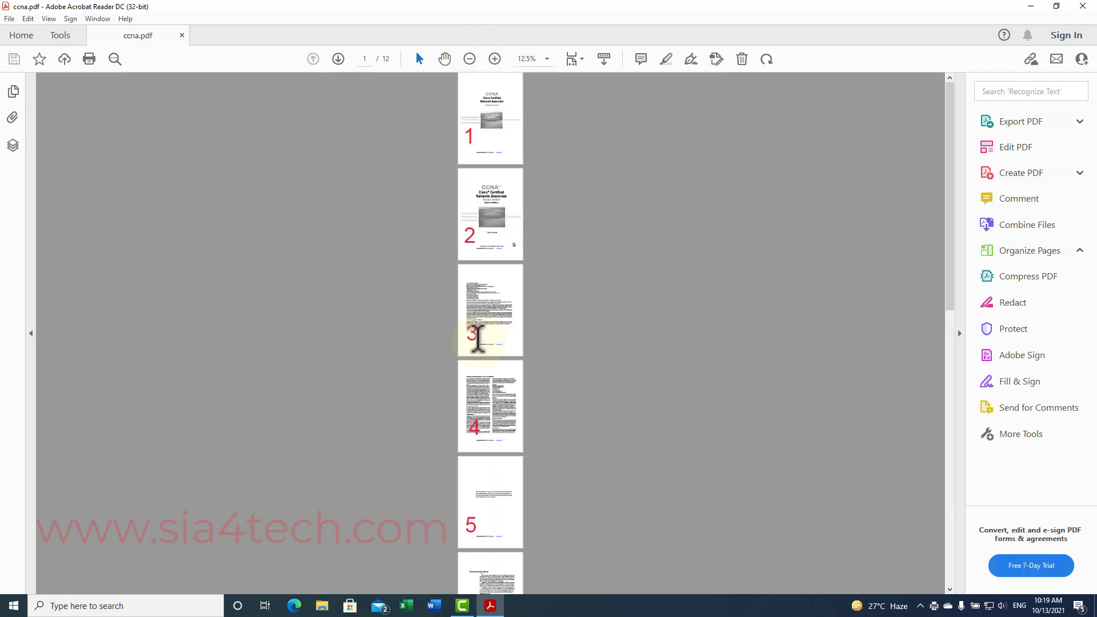
{"action": "left_click", "coordinate": [1029, 251]}
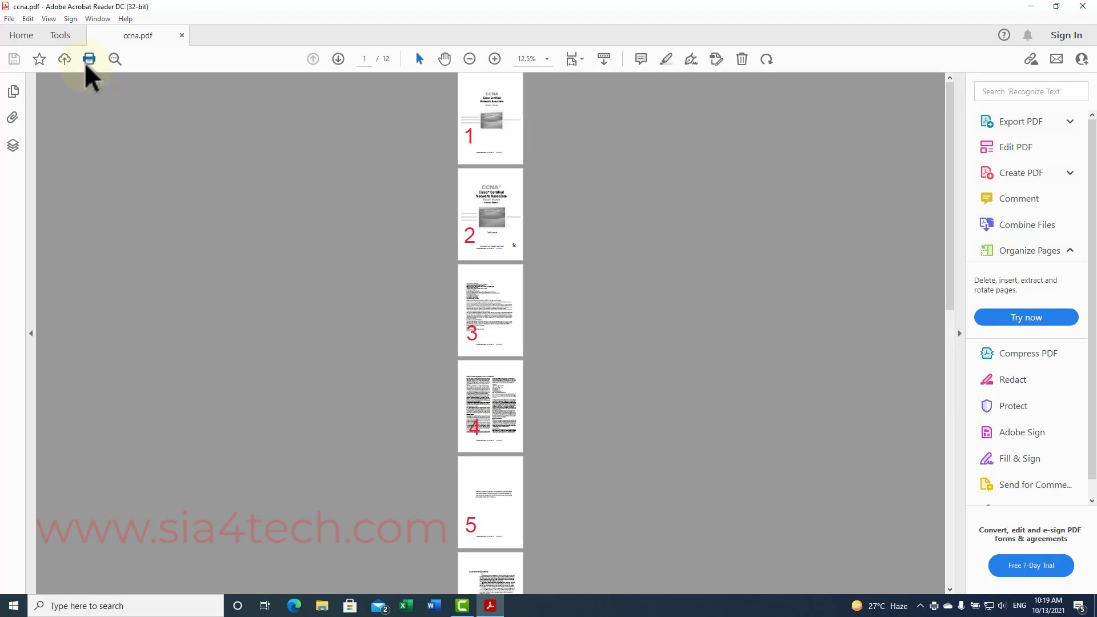
{"action": "left_click", "coordinate": [88, 60]}
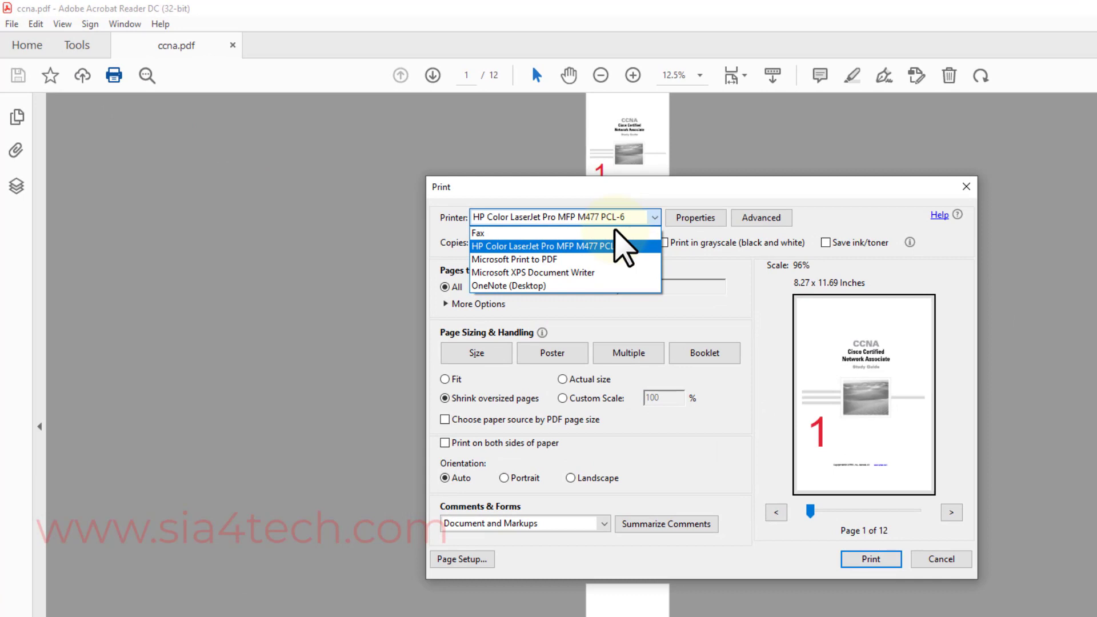
Print ccna.pdf to Microsoft Print to PDF with page range 1-3, 6-8, 10-12
{"action": "left_click", "coordinate": [515, 259]}
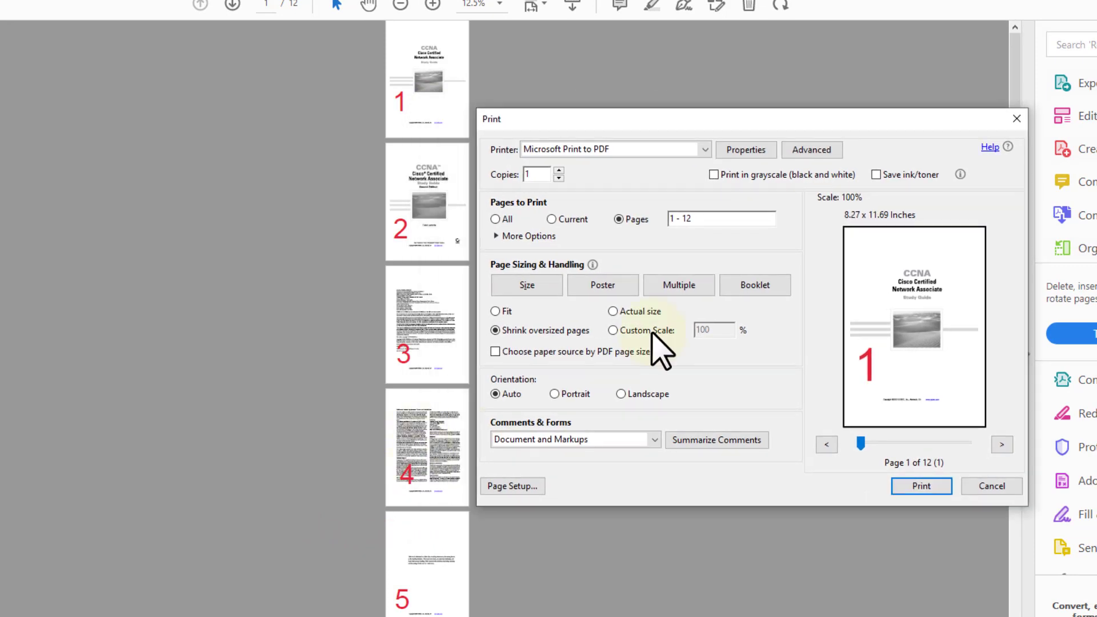
{"action": "left_click", "coordinate": [721, 218]}
{"action": "type", "text": "3"}
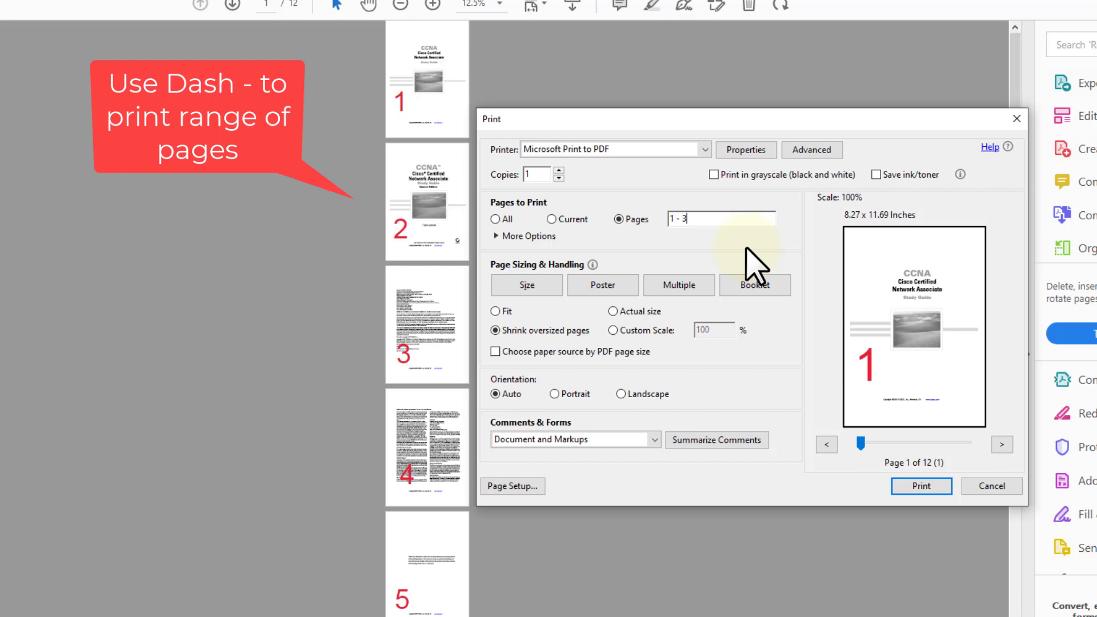
{"action": "type", "text": ","}
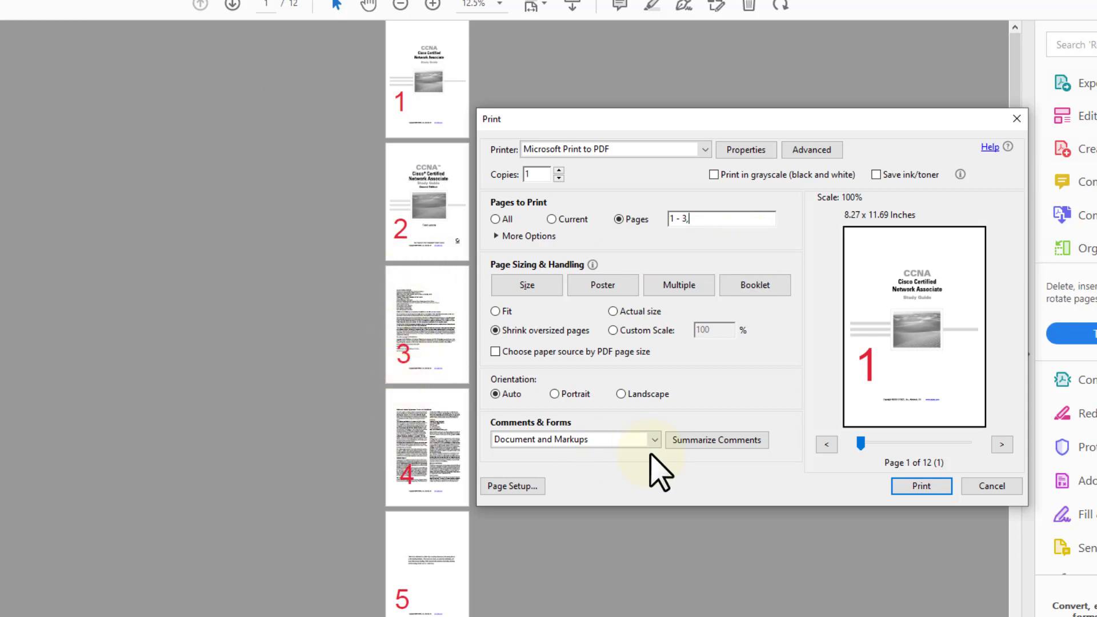
{"action": "type", "text": "5-8"}
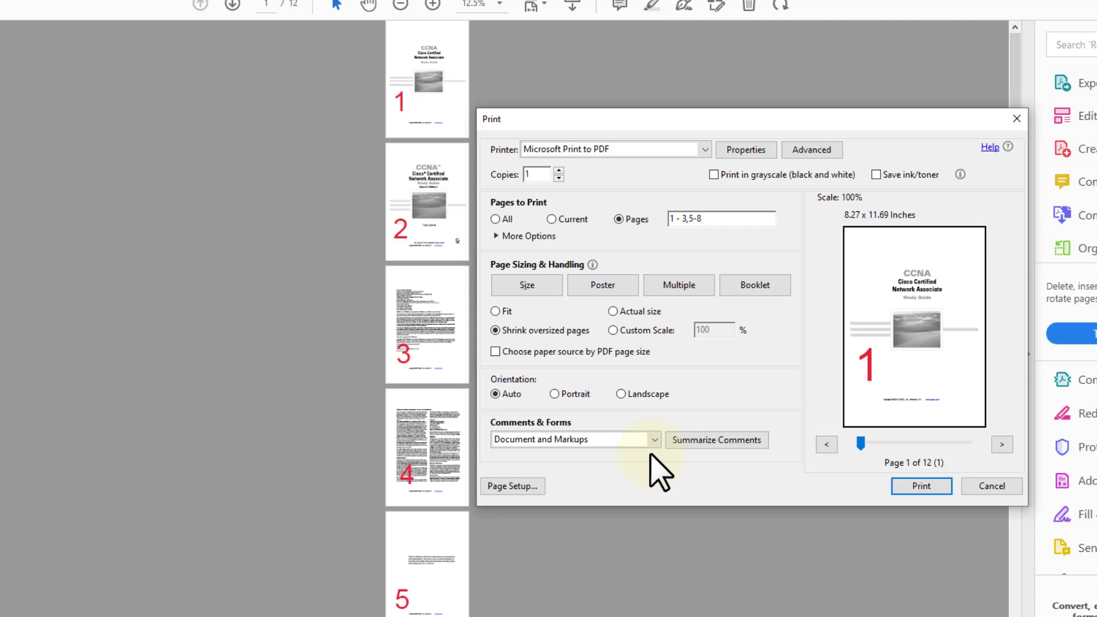
{"action": "type", "text": ","}
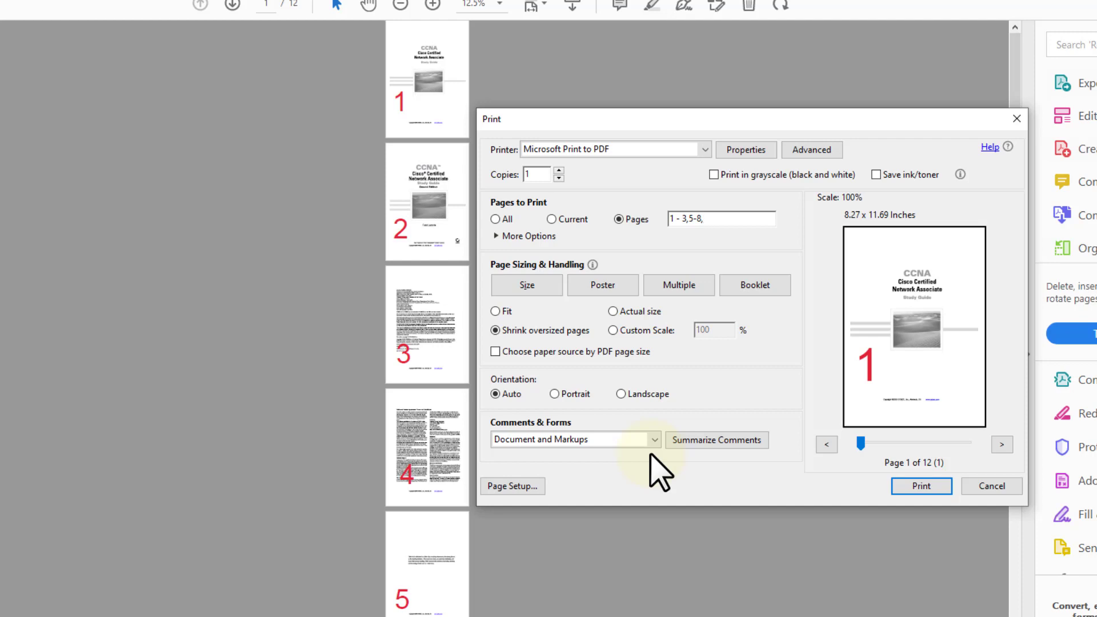
{"action": "left_click", "coordinate": [721, 218]}
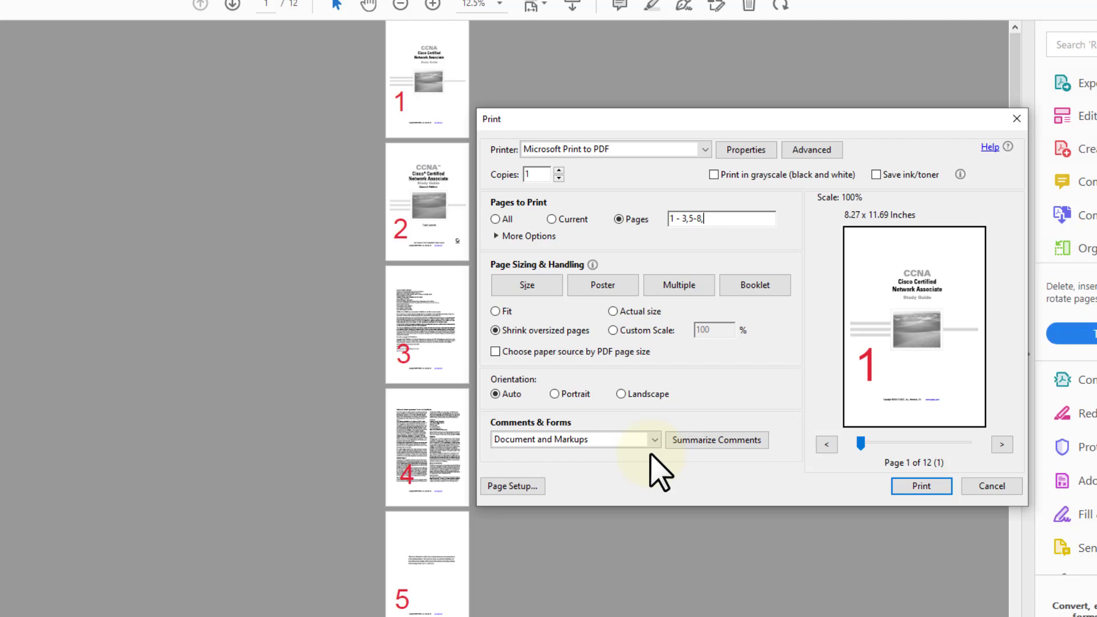
{"action": "type", "text": "10-12"}
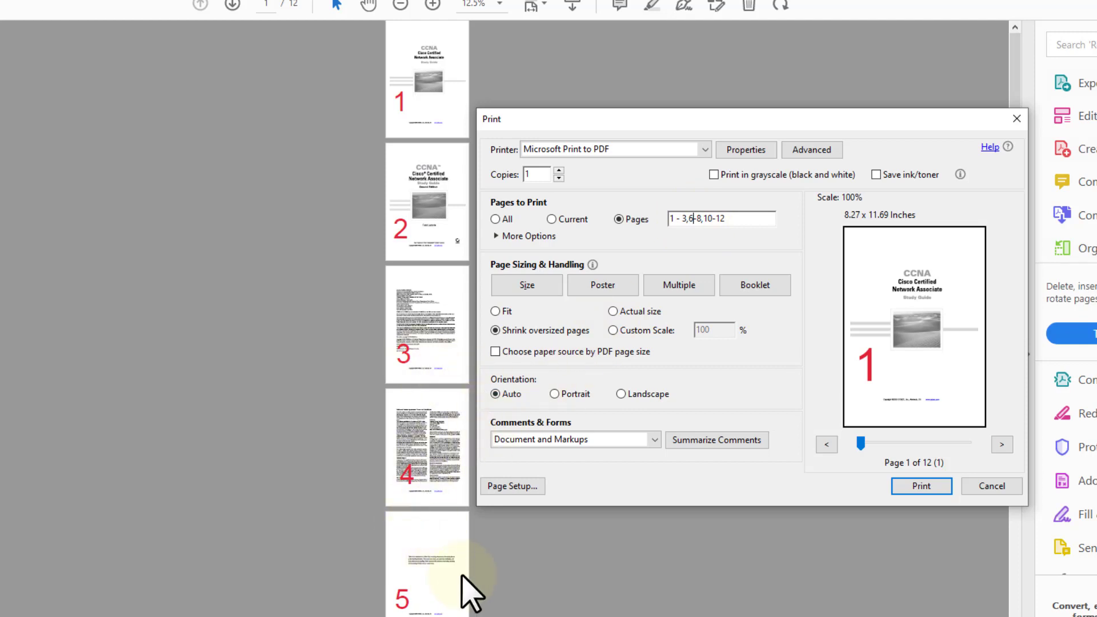
{"action": "mouse_move", "coordinate": [921, 486]}
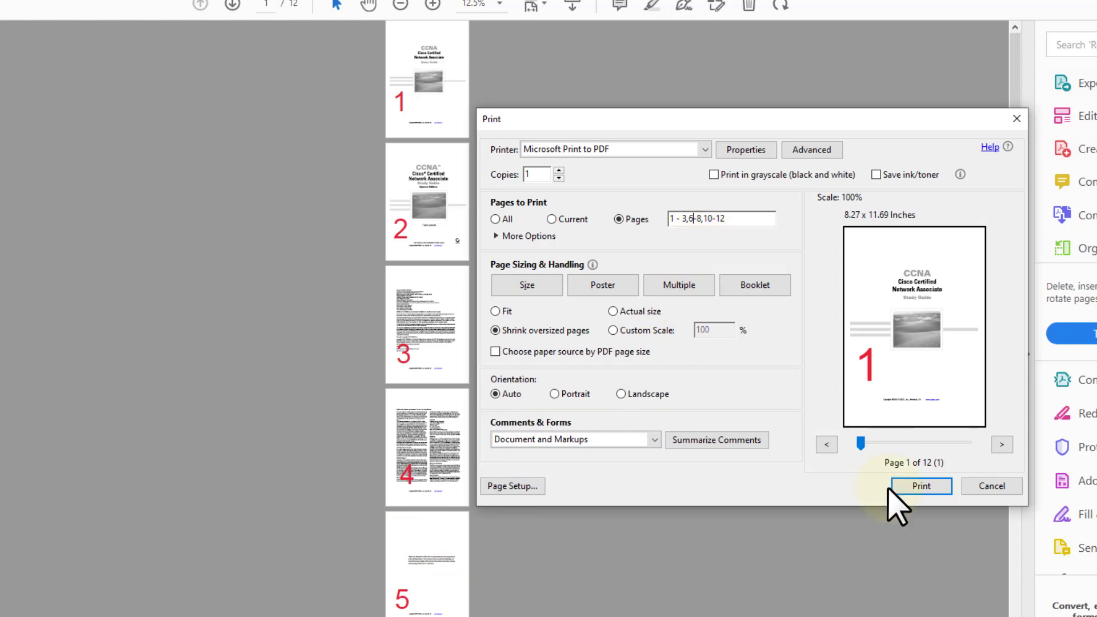
{"action": "left_click", "coordinate": [921, 486]}
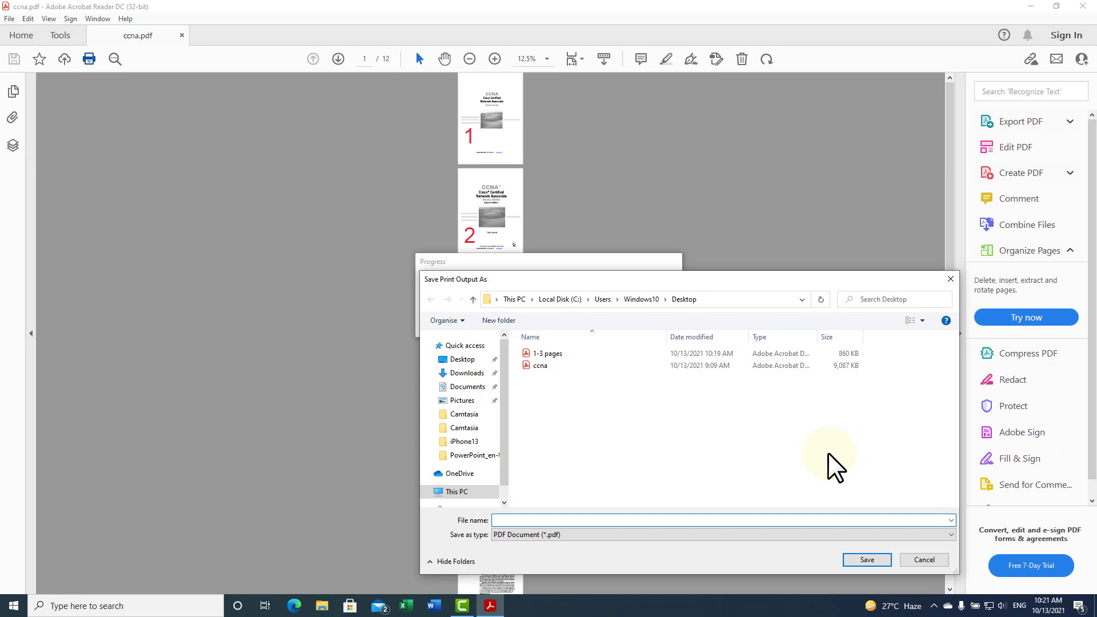
Enter 'custome pages' as the output file name
{"action": "type", "text": "custo"}
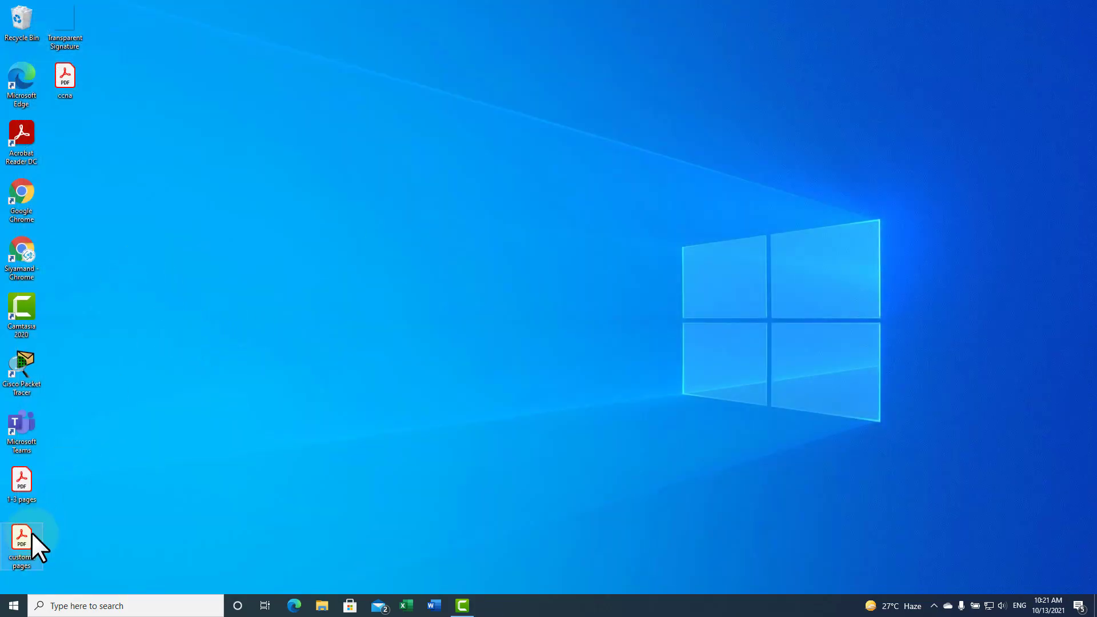
Open custome pages.pdf from the desktop, zoom out, and scroll through its nine pages
{"action": "double_click", "coordinate": [22, 540]}
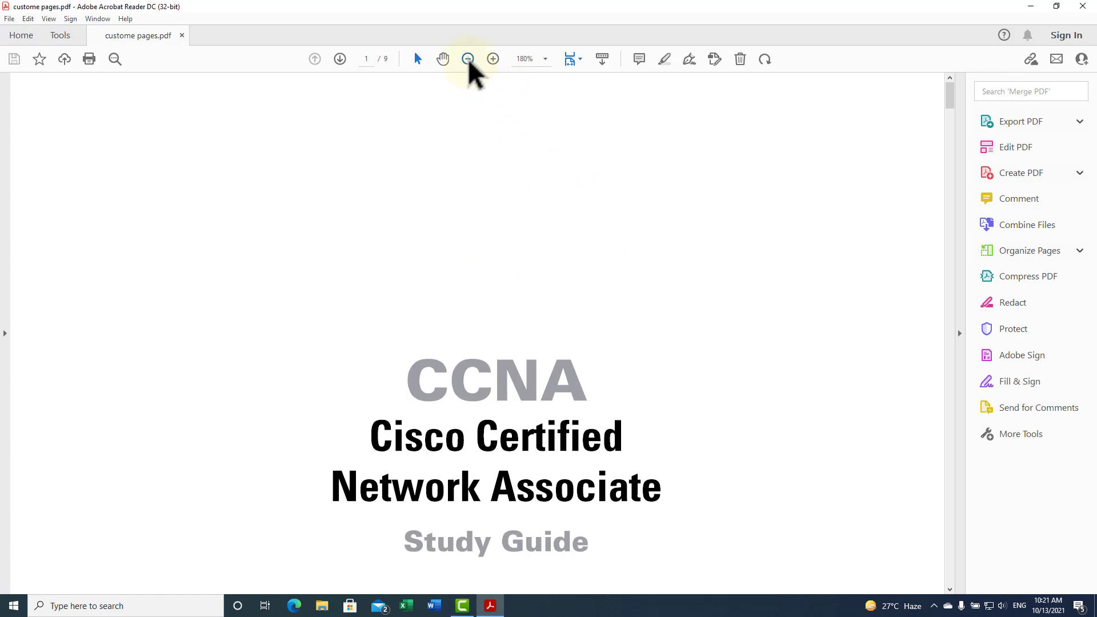
{"action": "left_click", "coordinate": [468, 58]}
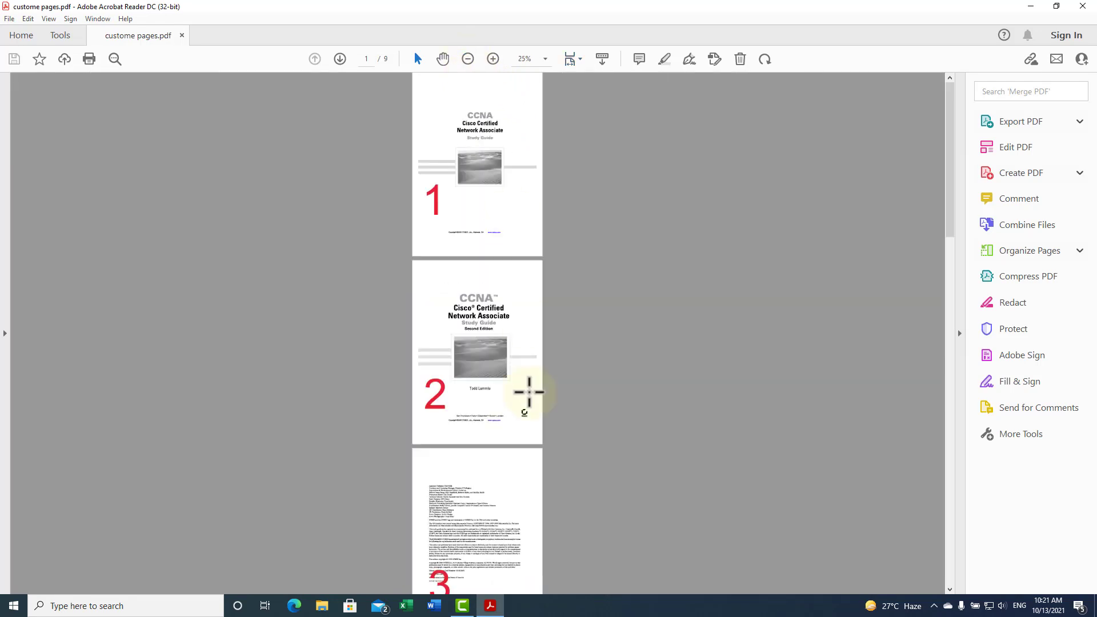
{"action": "scroll", "scroll_direction": "down", "scroll_amount": 3}
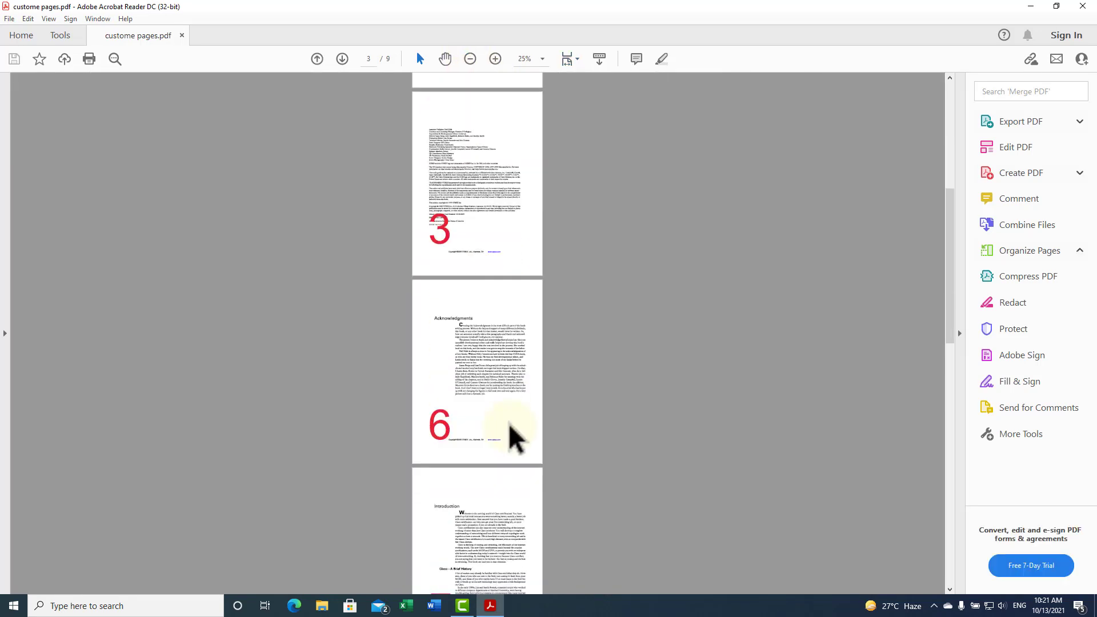
{"action": "left_click", "coordinate": [1029, 250]}
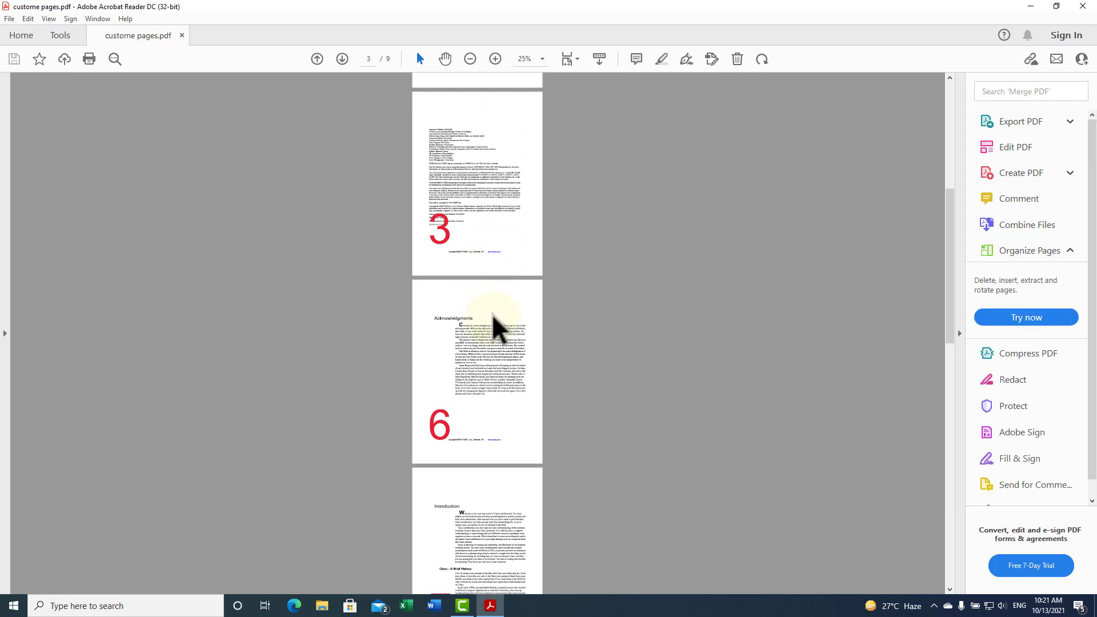
{"action": "scroll", "scroll_direction": "down", "scroll_amount": 3}
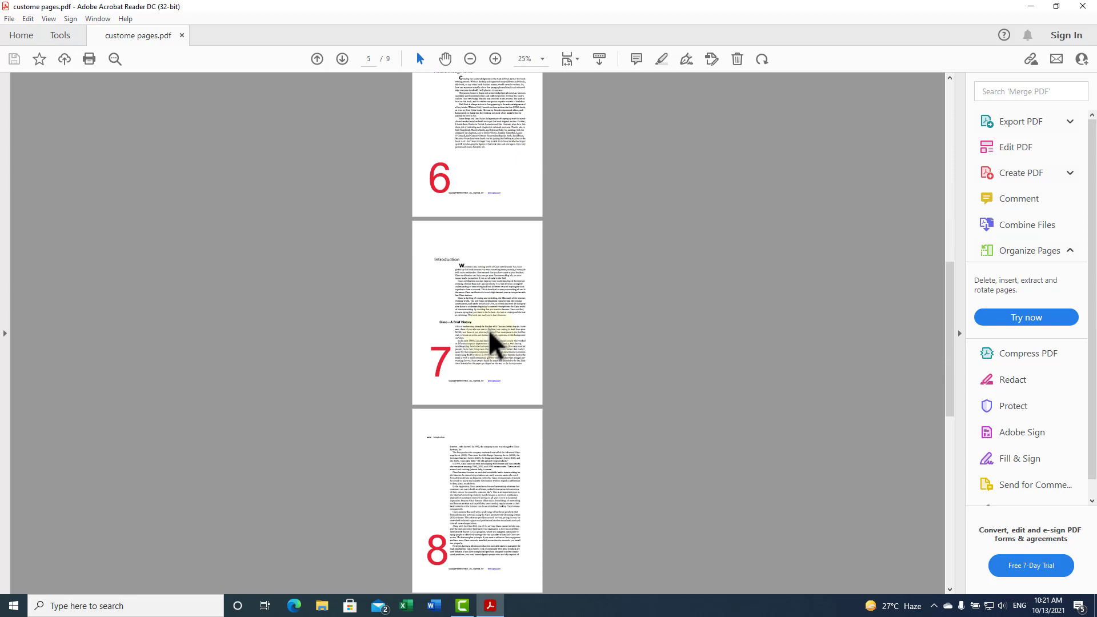
{"action": "scroll", "scroll_direction": "down", "scroll_amount": 3}
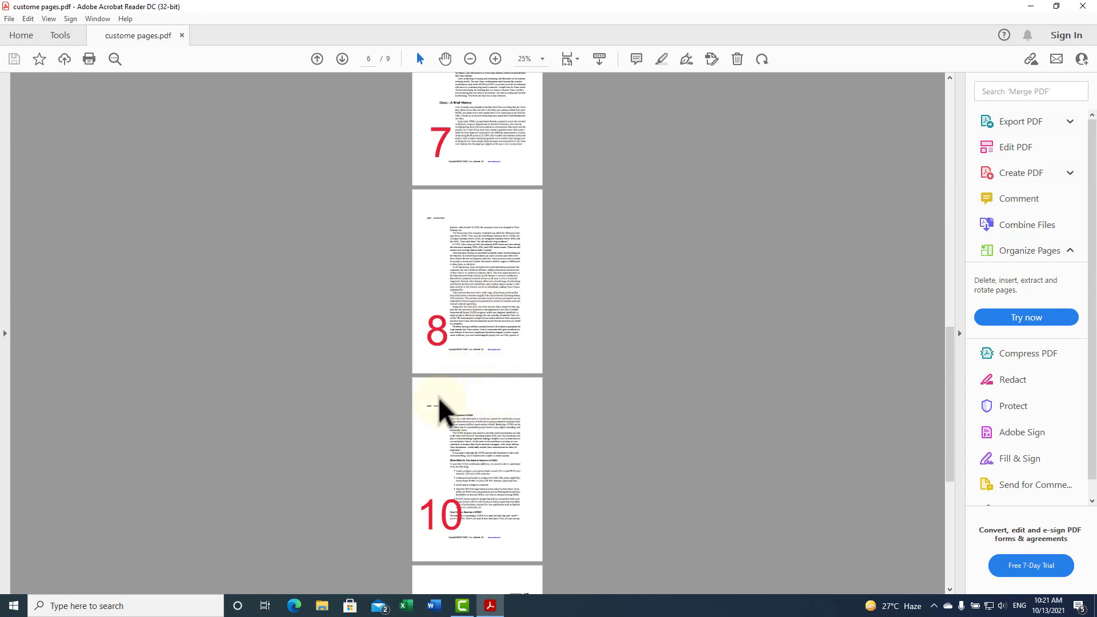
{"action": "mouse_move", "coordinate": [455, 418]}
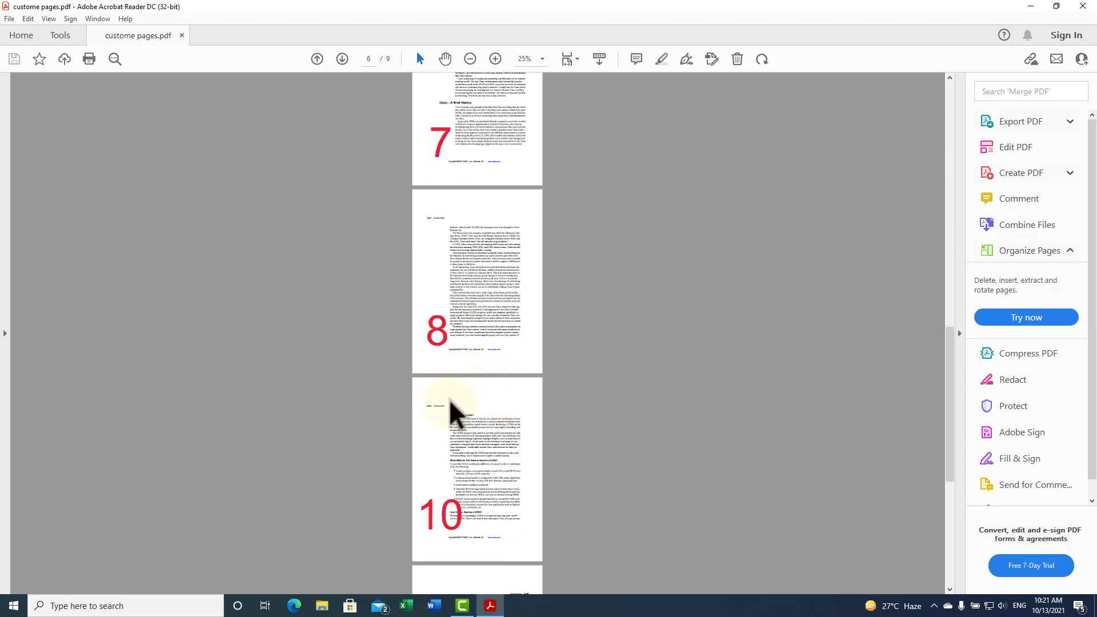
{"action": "mouse_move", "coordinate": [500, 396]}
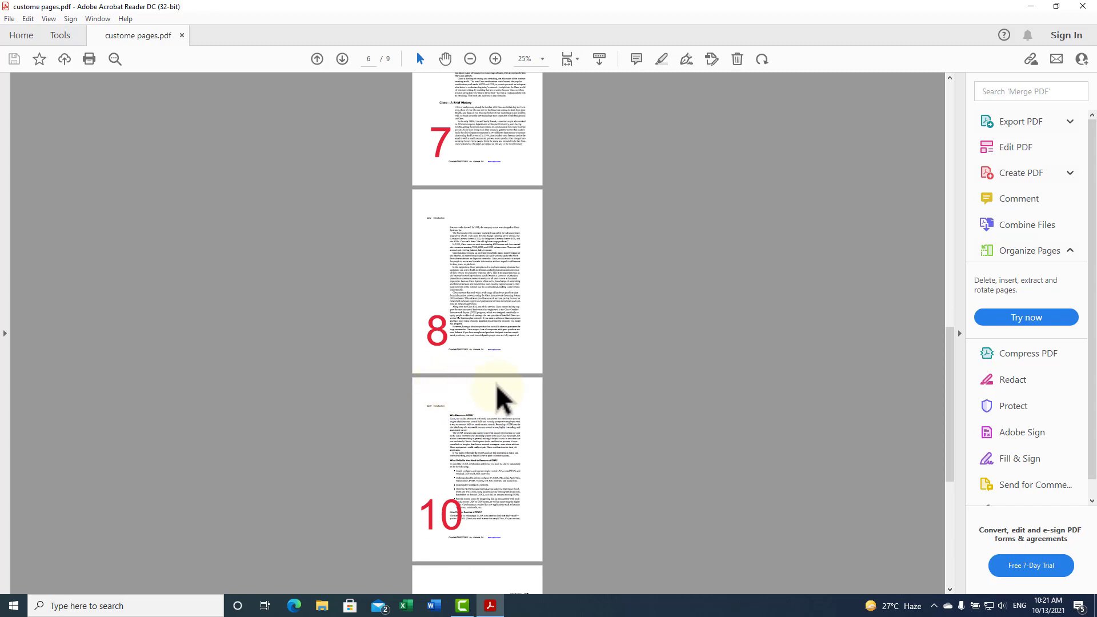
{"action": "mouse_move", "coordinate": [495, 405]}
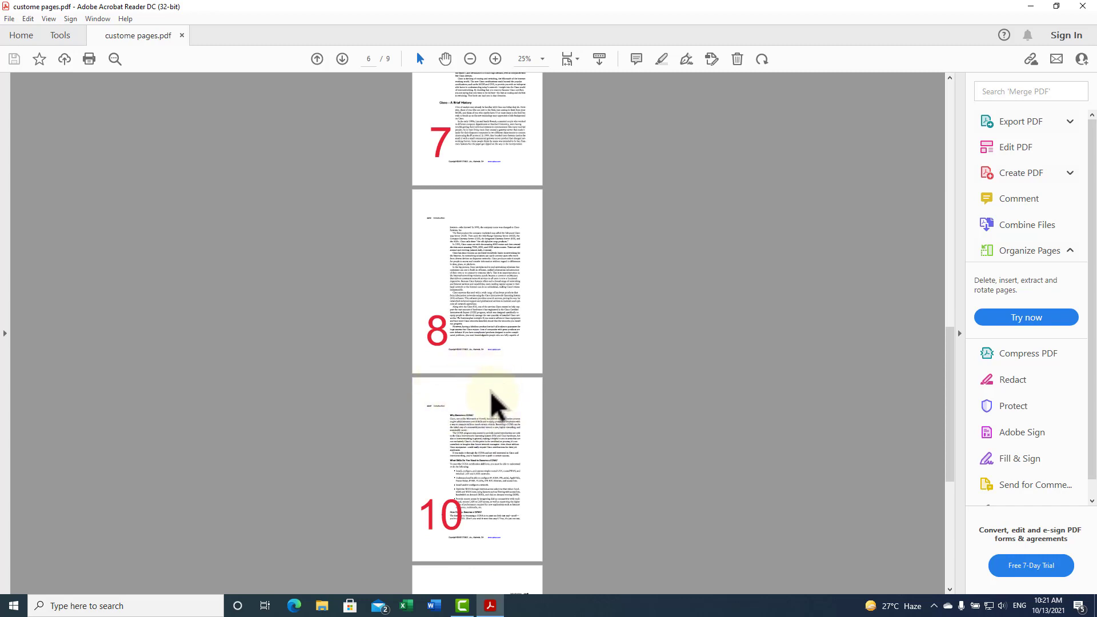
{"action": "scroll", "scroll_direction": "down", "scroll_amount": 3}
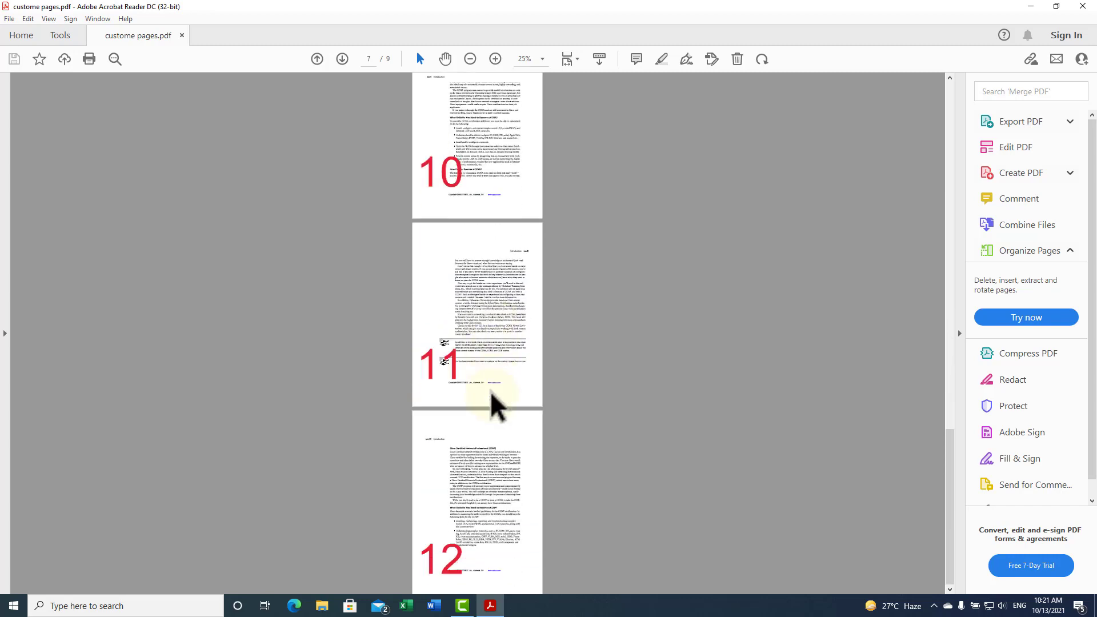